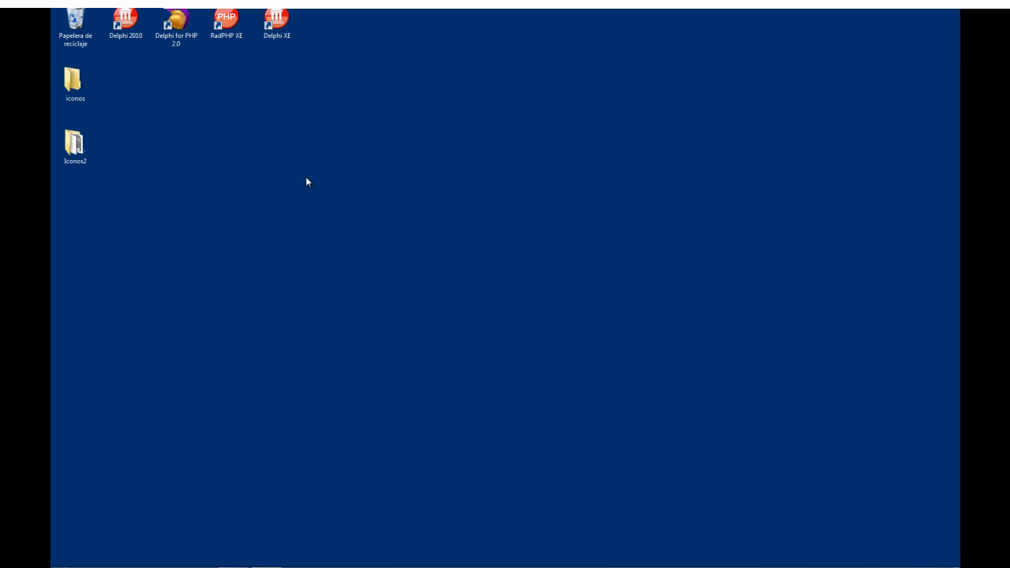
pyautogui.moveTo(139, 233)
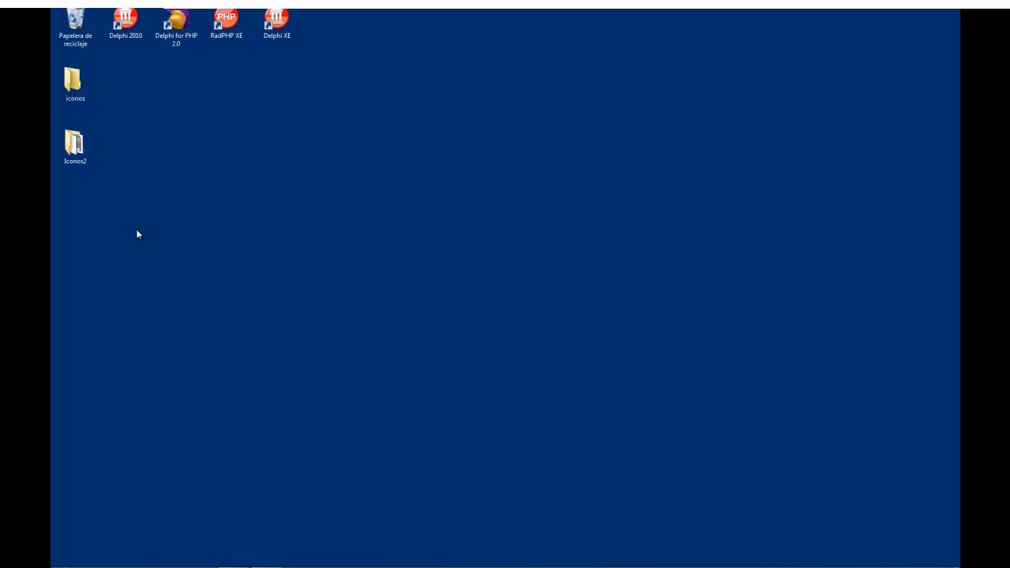
# Step: Bring up the Start menu to reach the Computer window
pyautogui.click(64, 557)
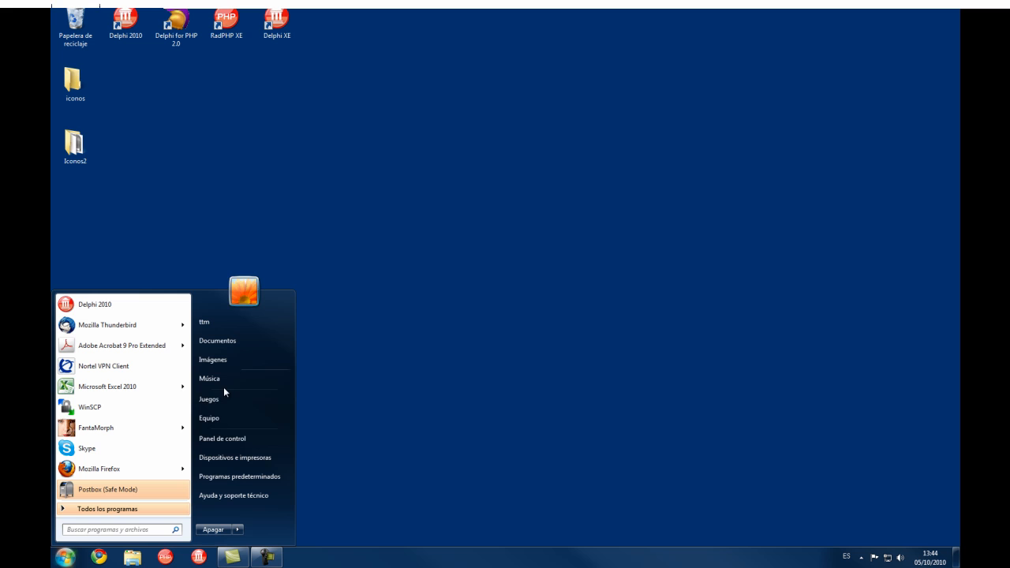
pyautogui.moveTo(224, 401)
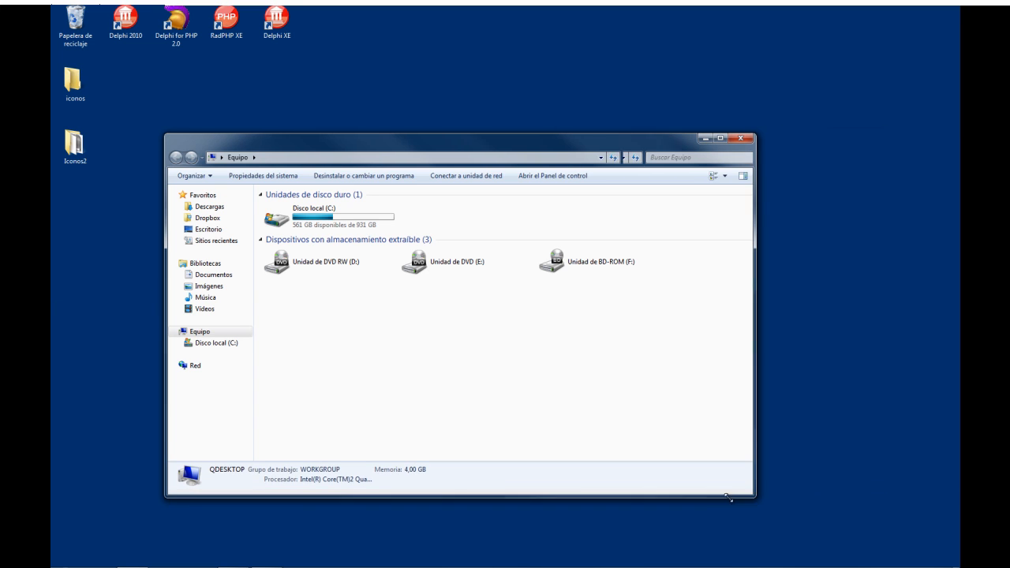
# Step: Browse C:\qstudio\php and open php.ini.template in the text editor
pyautogui.doubleClick(312, 218)
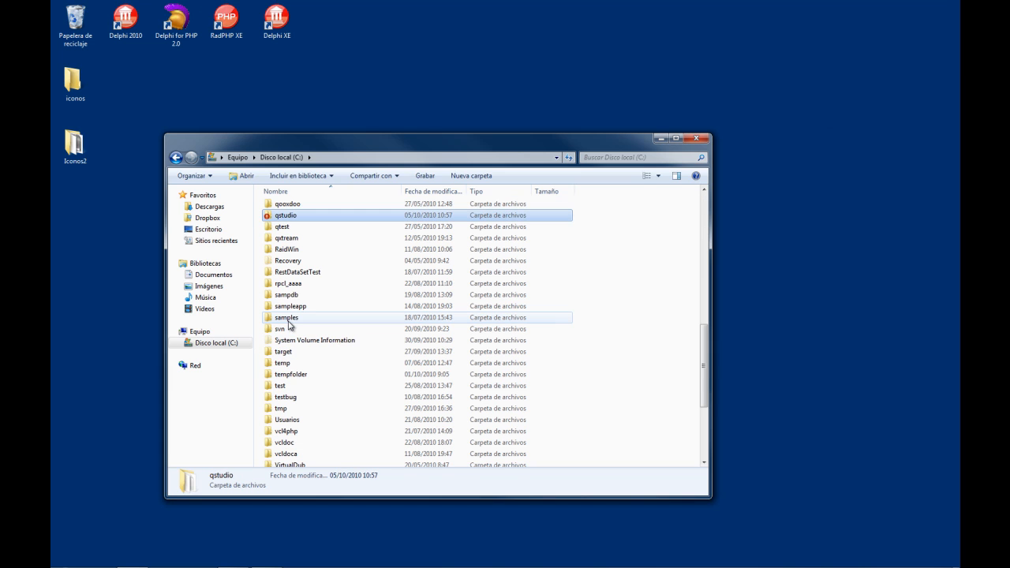
pyautogui.doubleClick(286, 215)
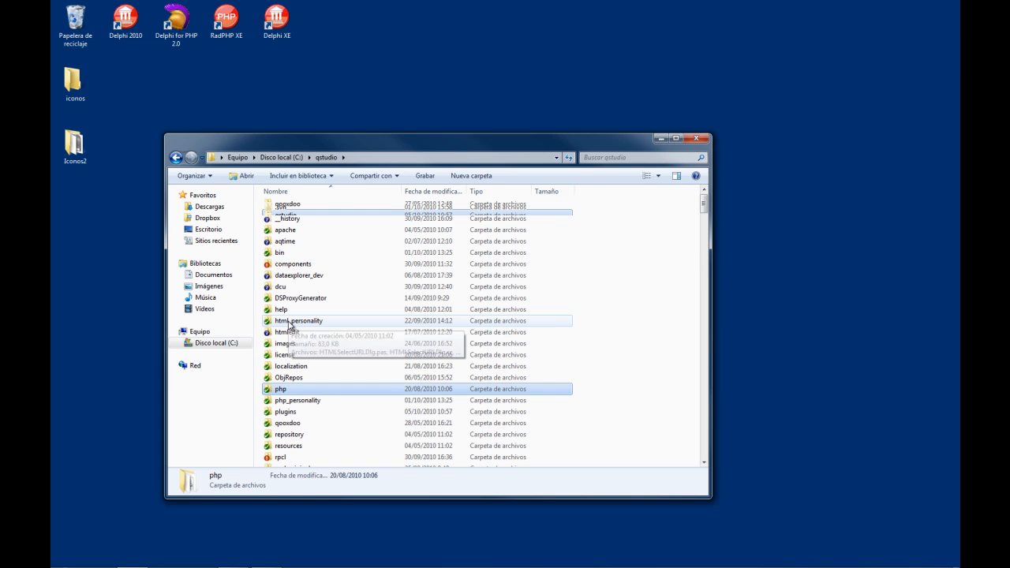
pyautogui.doubleClick(281, 389)
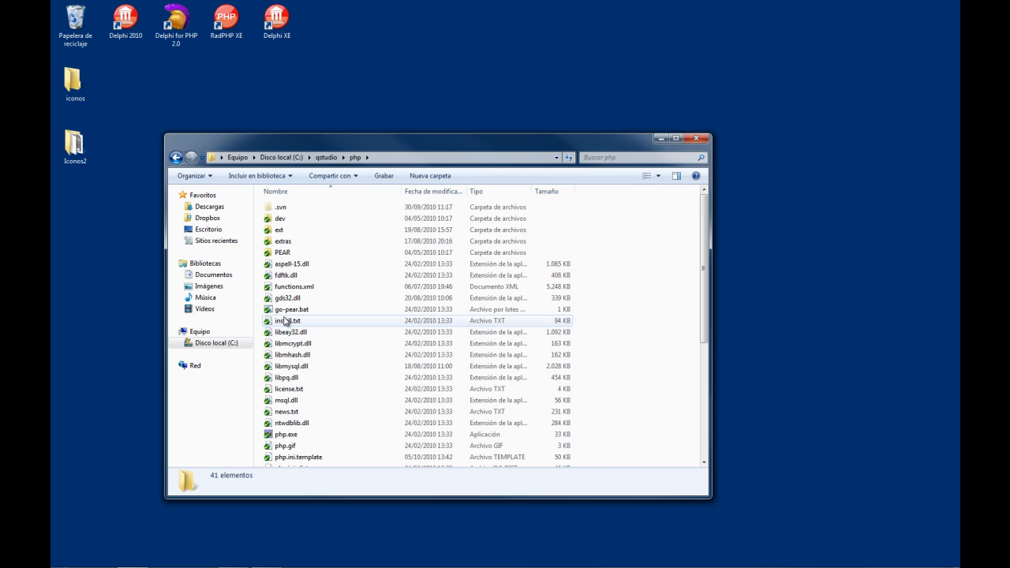
pyautogui.click(287, 434)
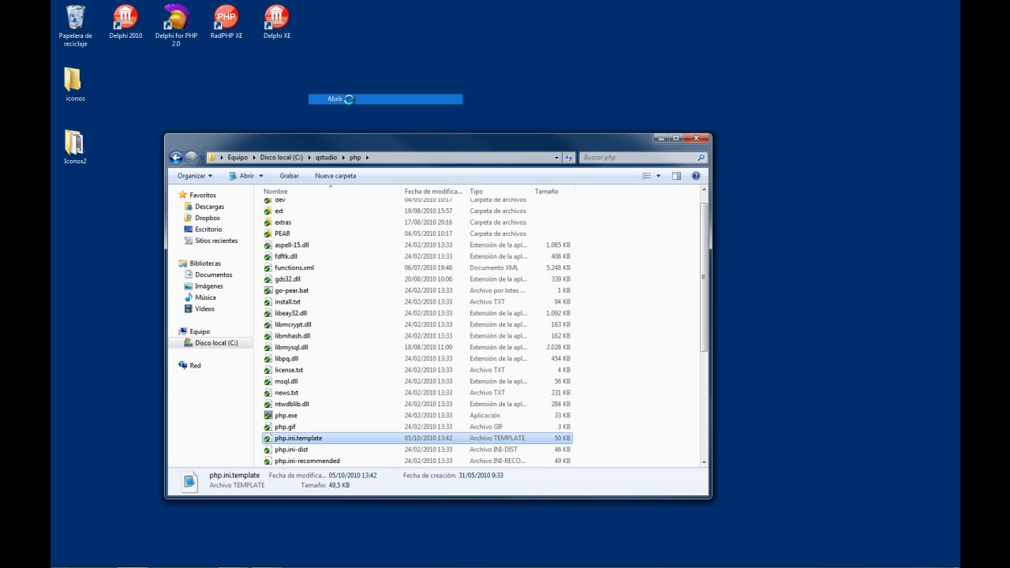
pyautogui.doubleClick(298, 439)
pyautogui.write('include_pa')
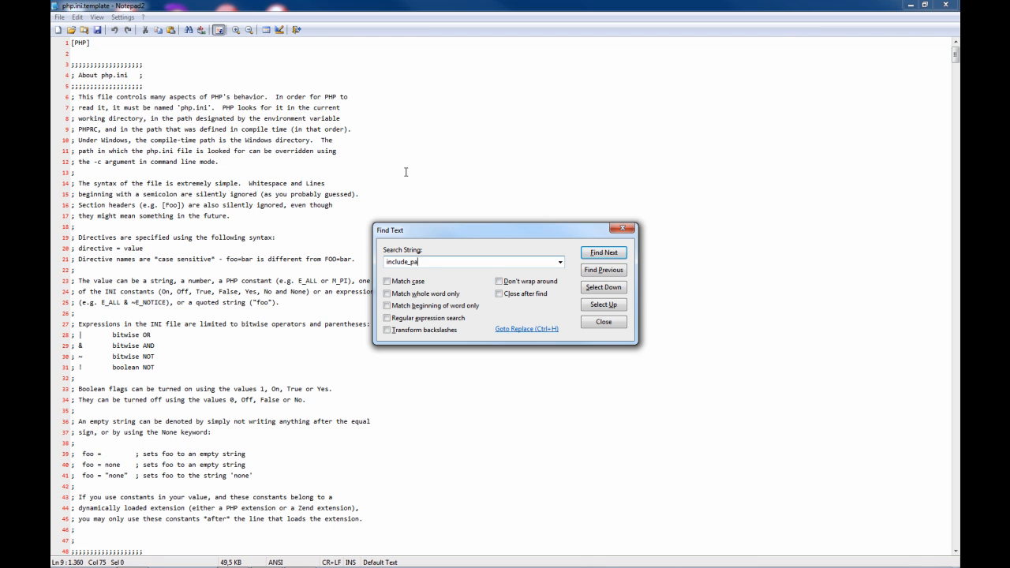
# Step: Locate the Windows include_path line and start editing its value
pyautogui.click(603, 252)
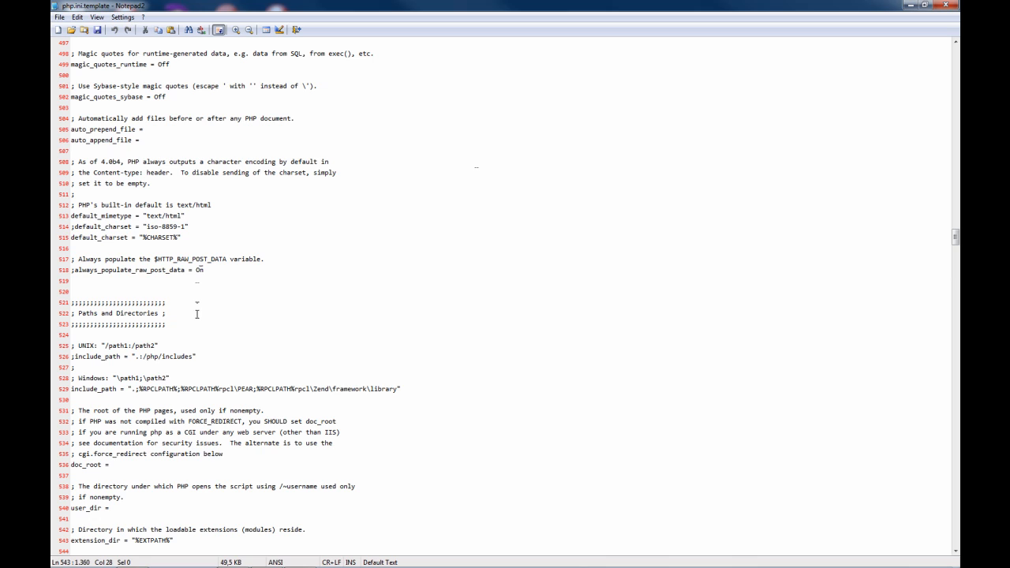
pyautogui.doubleClick(158, 388)
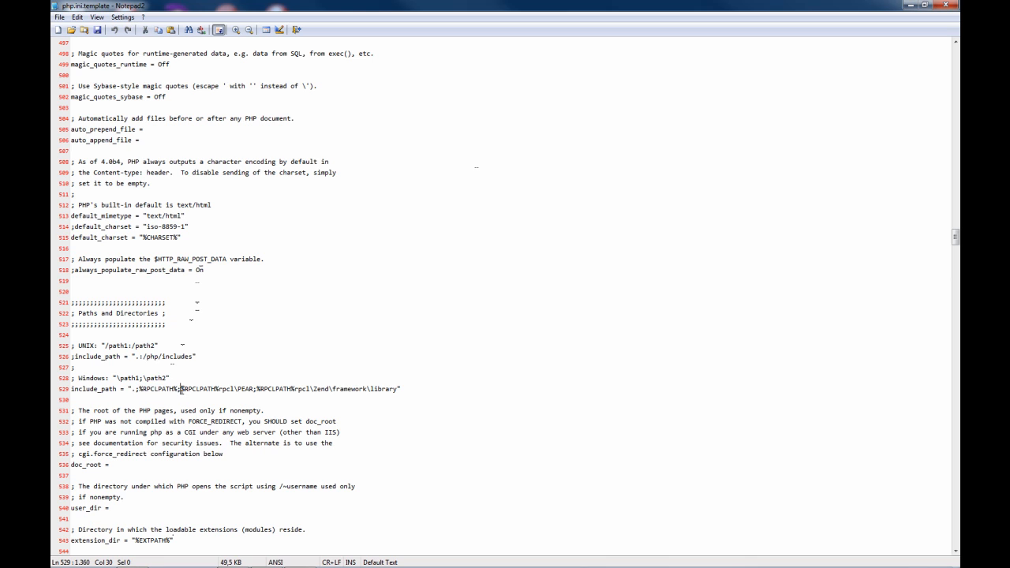
pyautogui.doubleClick(202, 389)
pyautogui.write(';c')
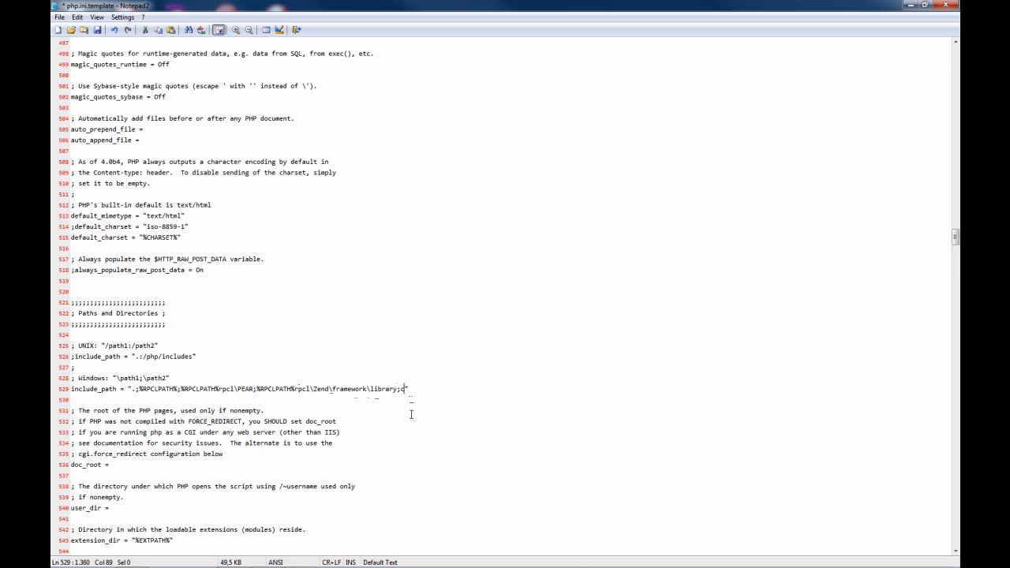
# Step: Append ;c:\mylibrary to the Windows include_path value before the closing quote
pyautogui.write(':\\my')
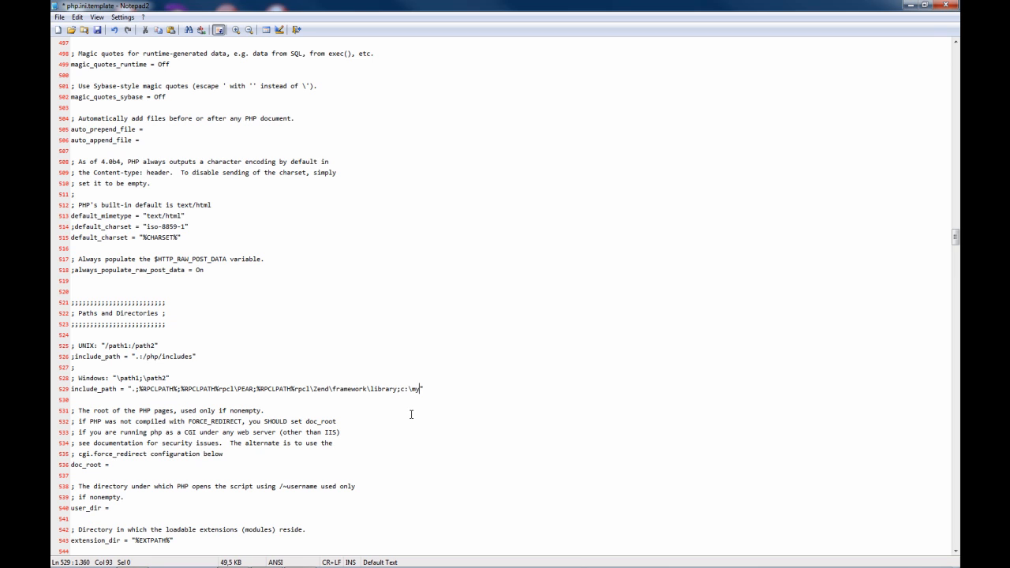
pyautogui.write('library')
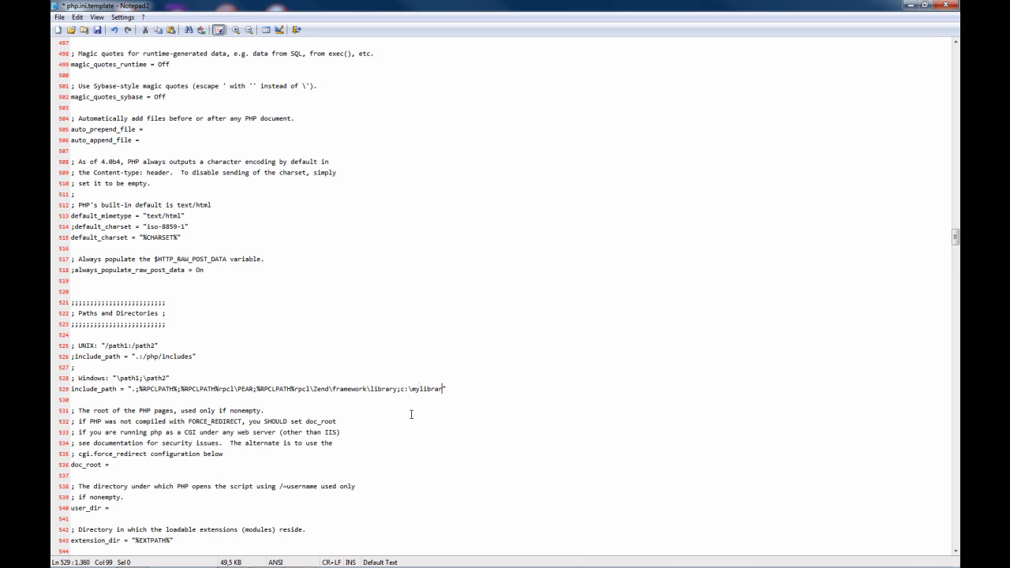
pyautogui.write('"')
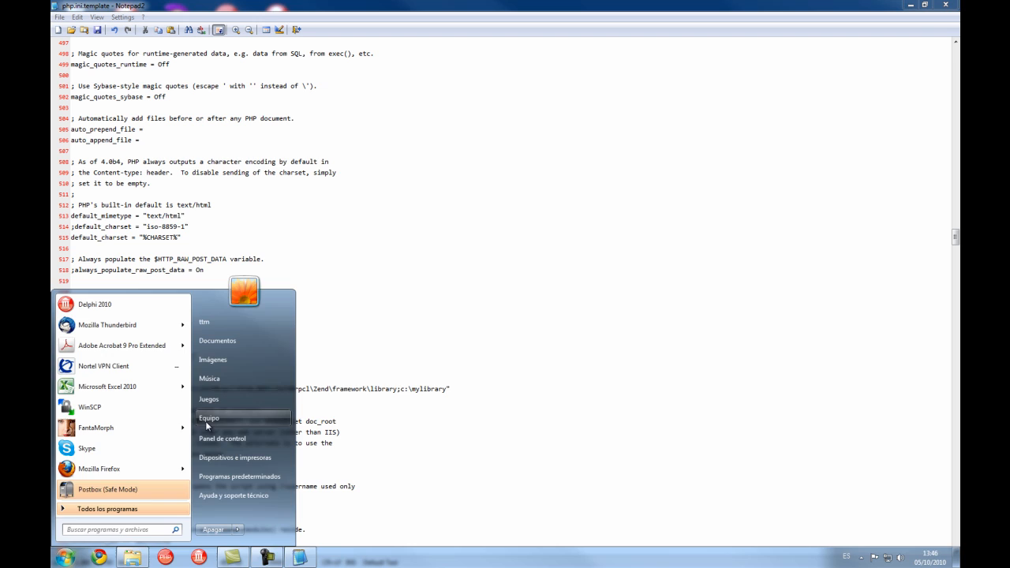
# Step: Launch RadPHP XE from the Start menu programs list
pyautogui.click(209, 418)
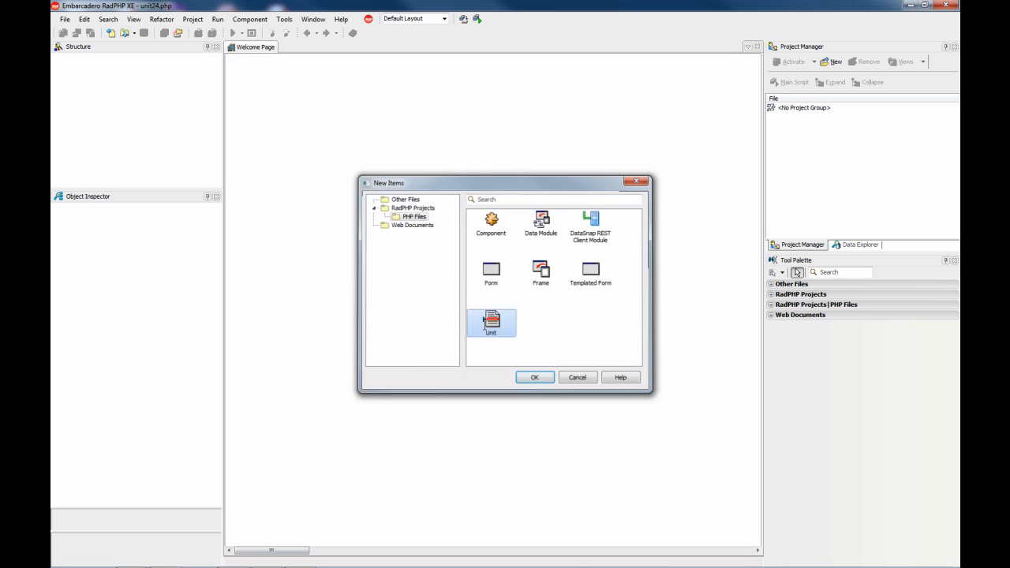
# Step: Create a PHP unit defining included_function() that echoes 'this text is output from an include'
pyautogui.click(534, 377)
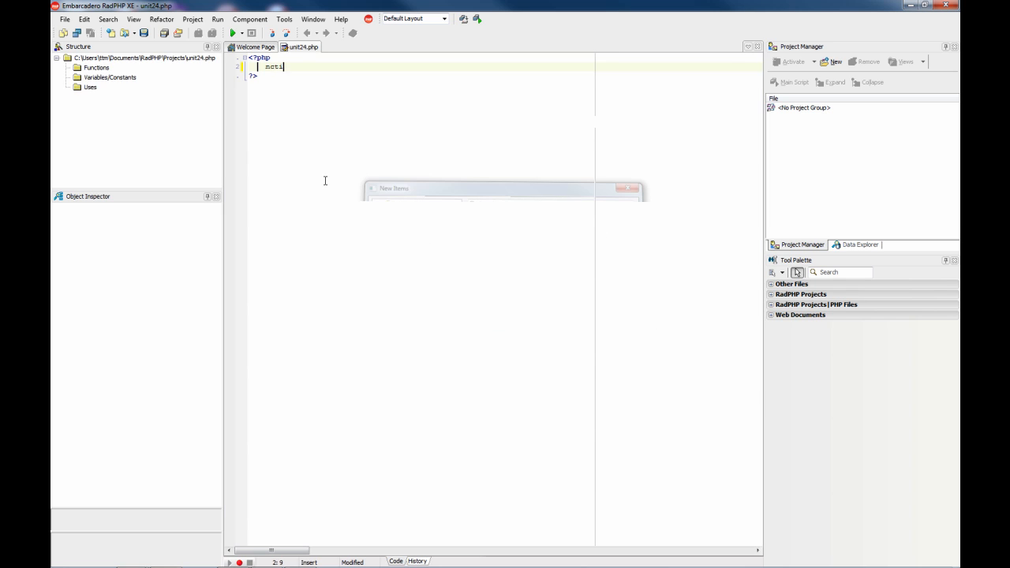
pyautogui.write('function included_function(')
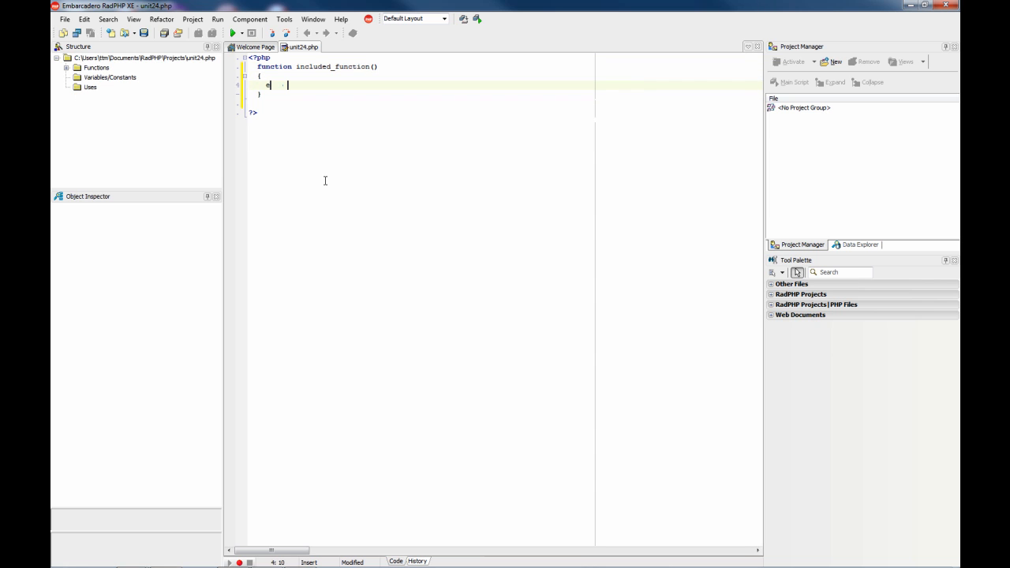
pyautogui.write("cho 'this te")
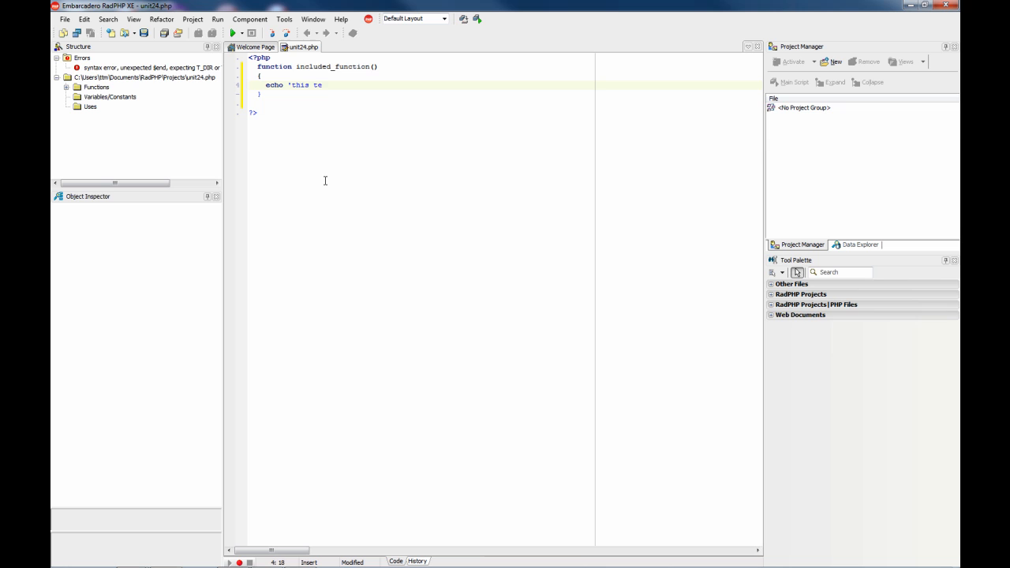
pyautogui.write('xt is output from an')
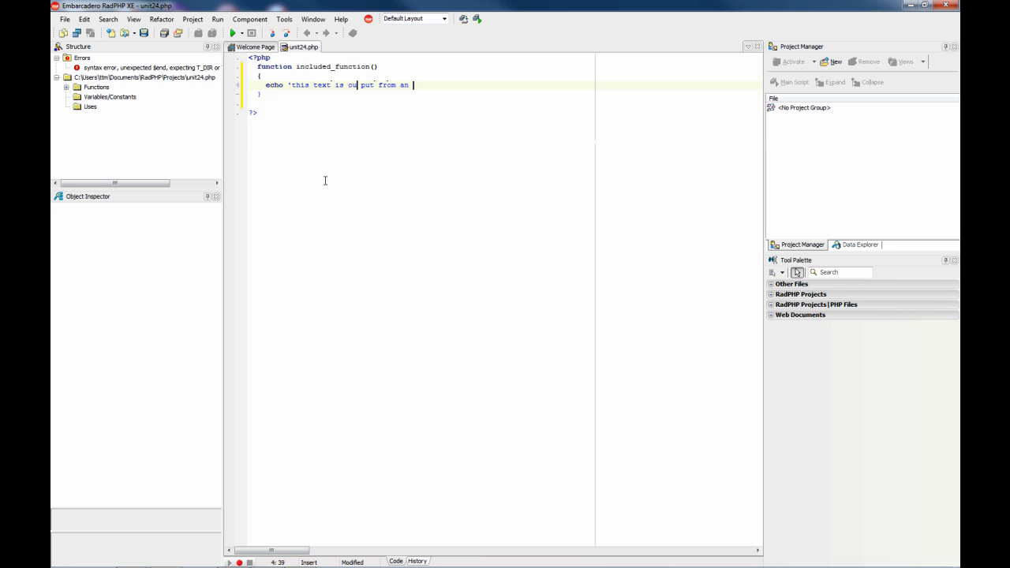
pyautogui.write("include';")
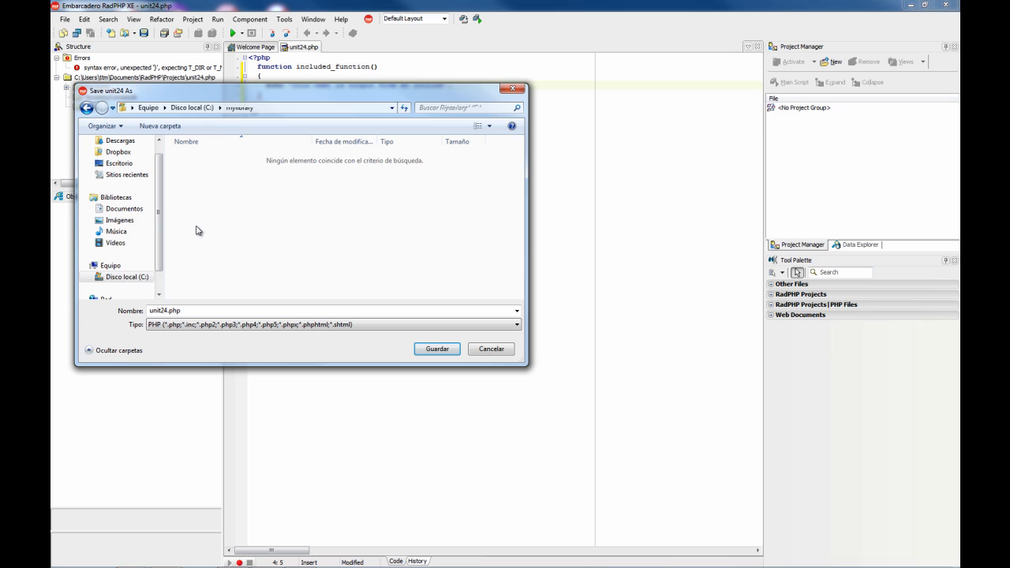
# Step: Save the unit as myincludedscript.php in C:\mylibrary and add the missing semicolon
pyautogui.write('myincludedscrip')
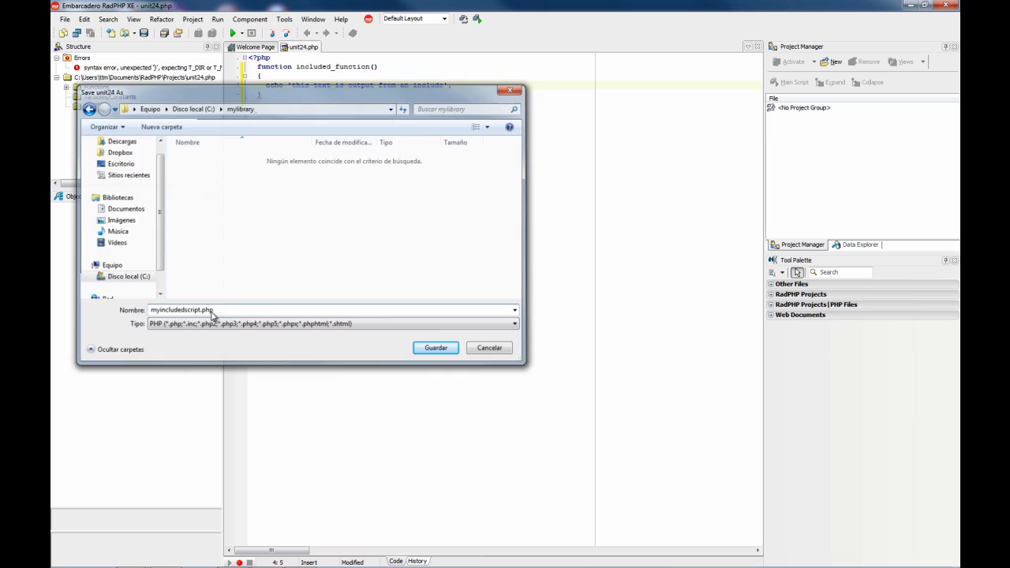
pyautogui.click(436, 349)
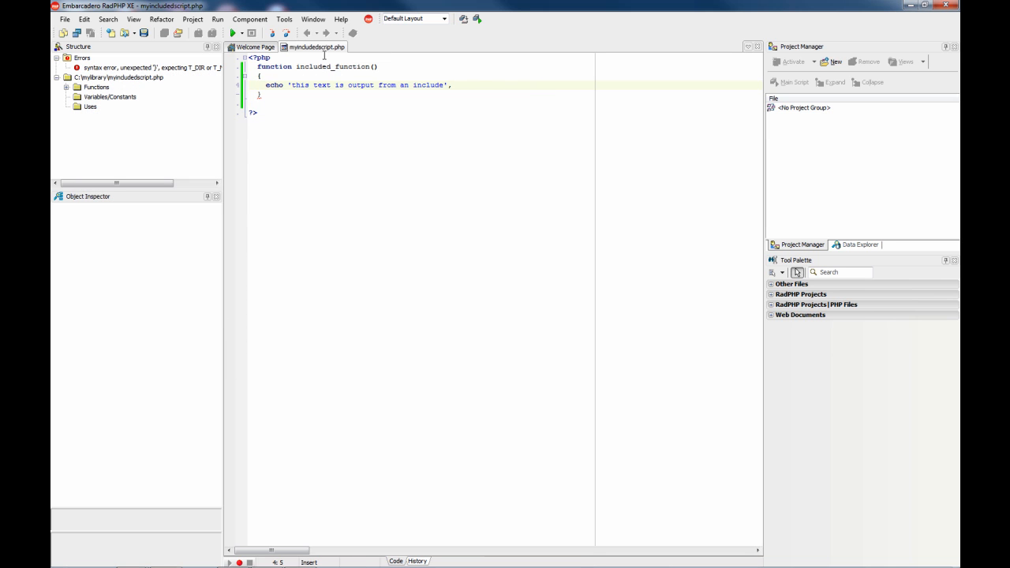
pyautogui.moveTo(319, 62)
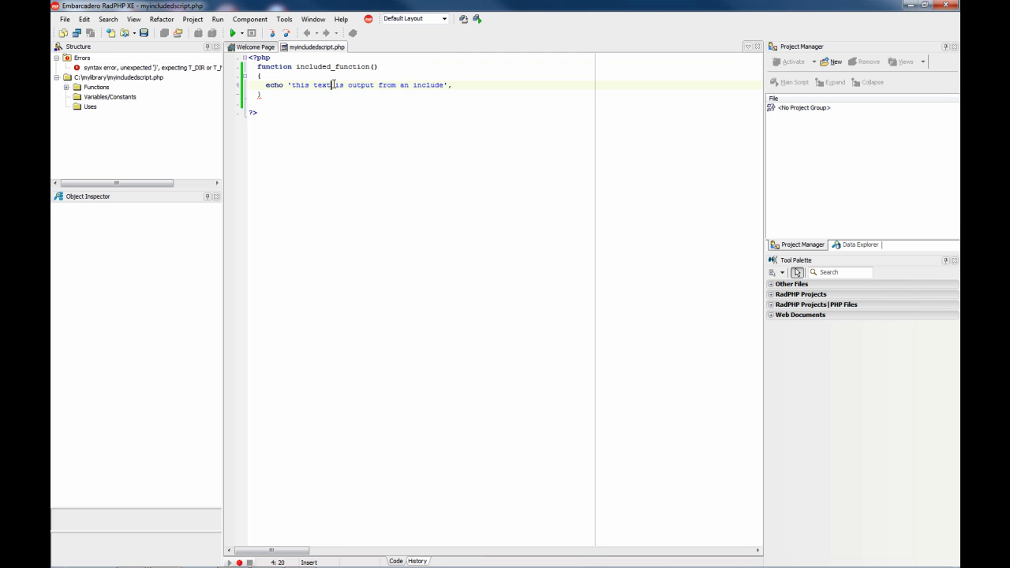
pyautogui.write(';')
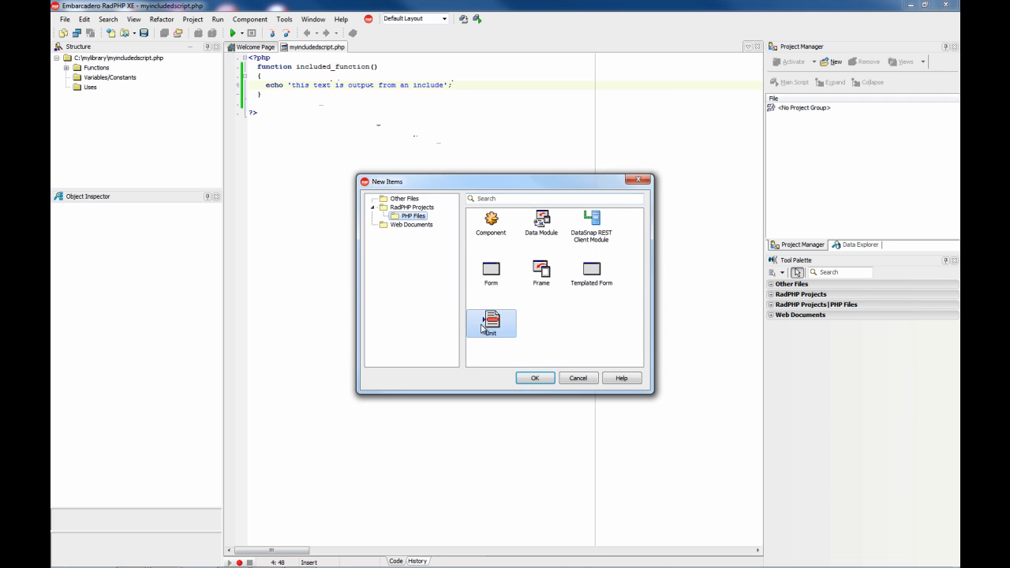
# Step: Create a second empty PHP unit, unit24.php, leaving the Save As dialog without saving
pyautogui.click(533, 377)
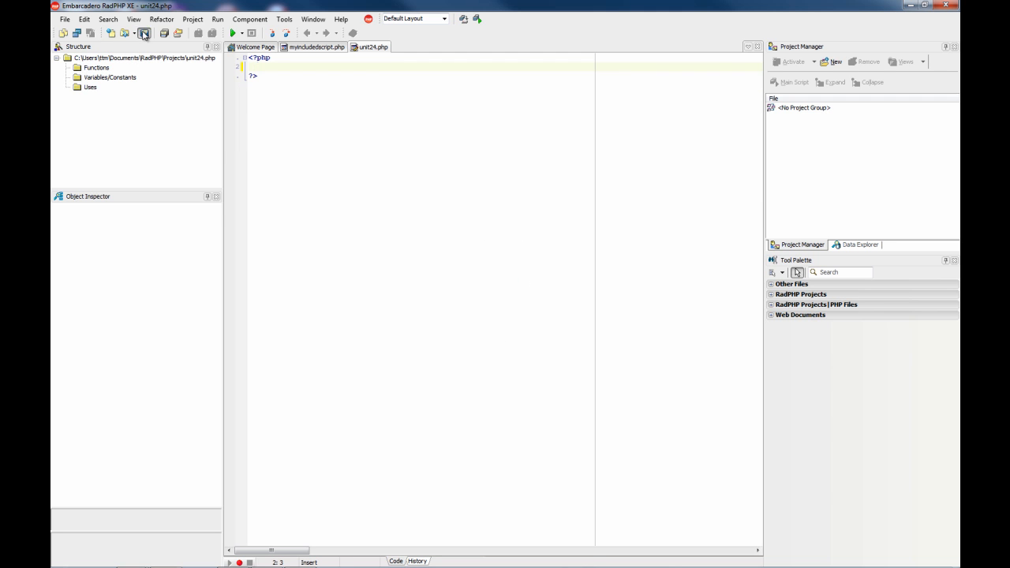
pyautogui.click(145, 32)
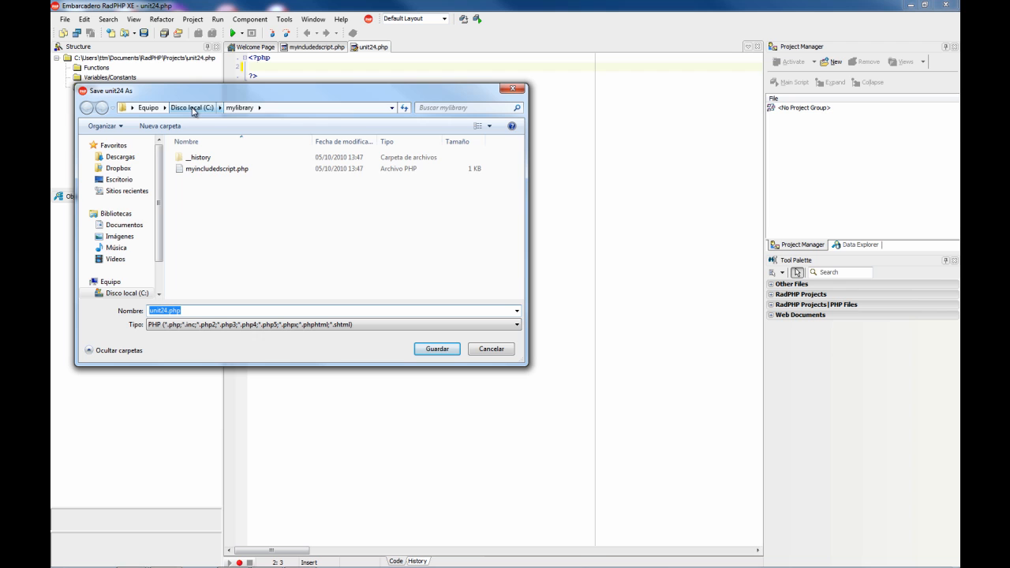
pyautogui.click(123, 224)
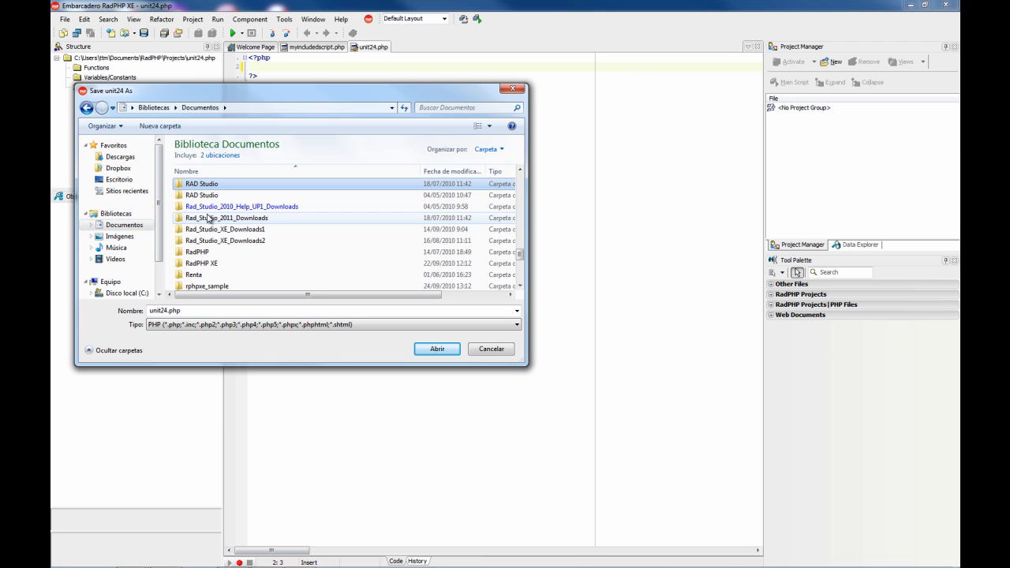
pyautogui.click(224, 240)
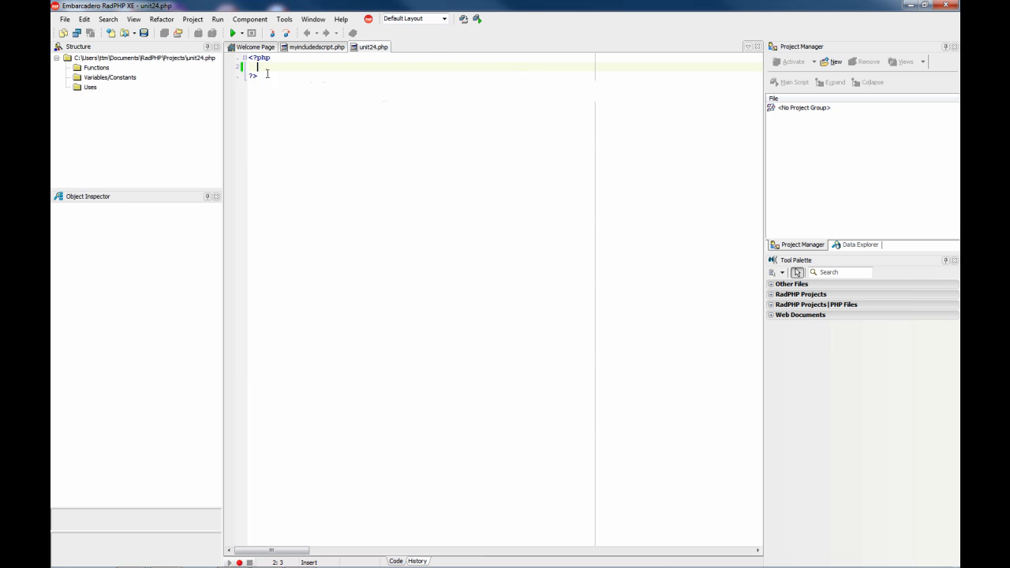
# Step: Write include 'myincludedscript.php'; followed by a call to included_function() in unit24.php
pyautogui.write('inc')
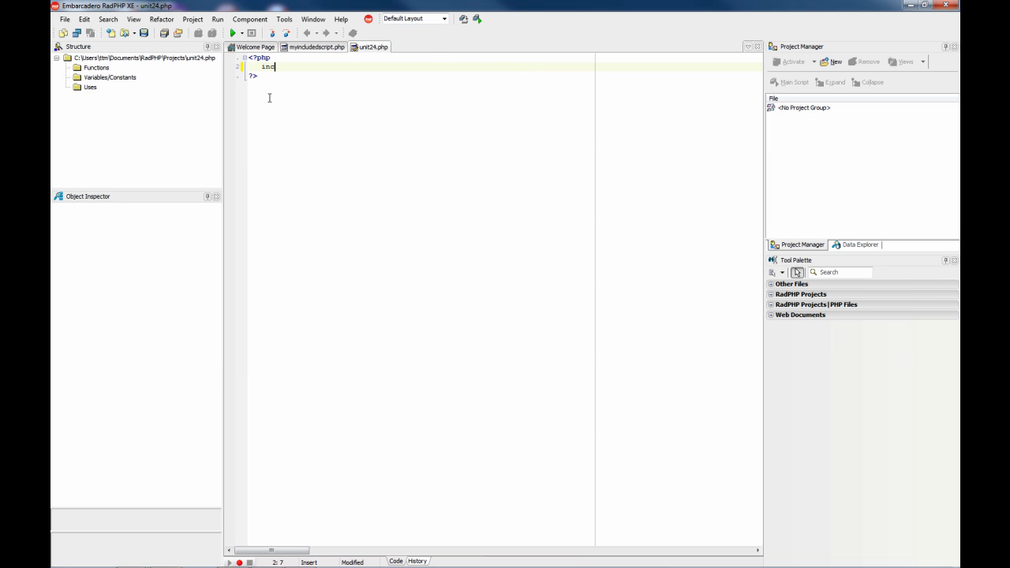
pyautogui.write('lude')
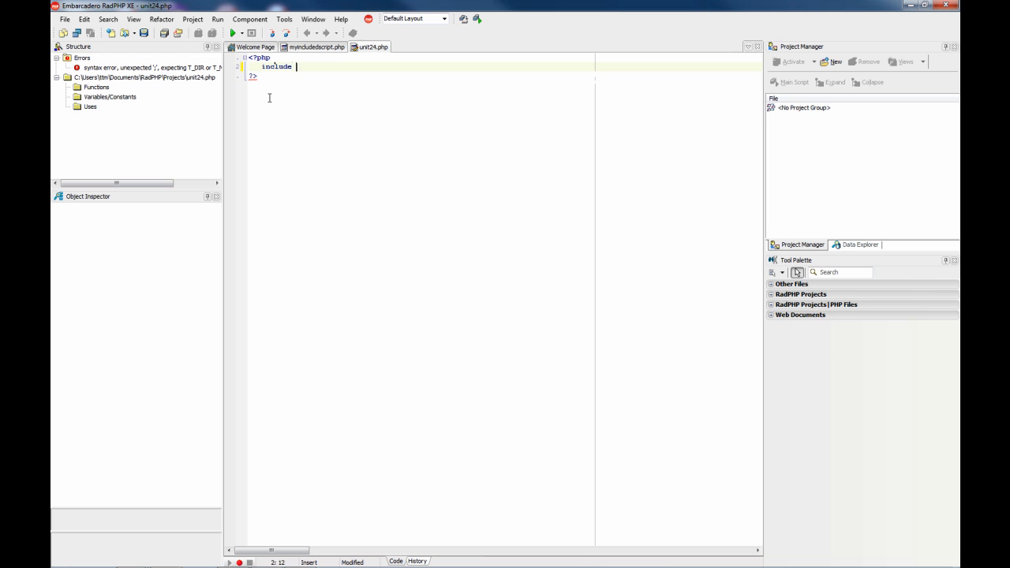
pyautogui.write("'my")
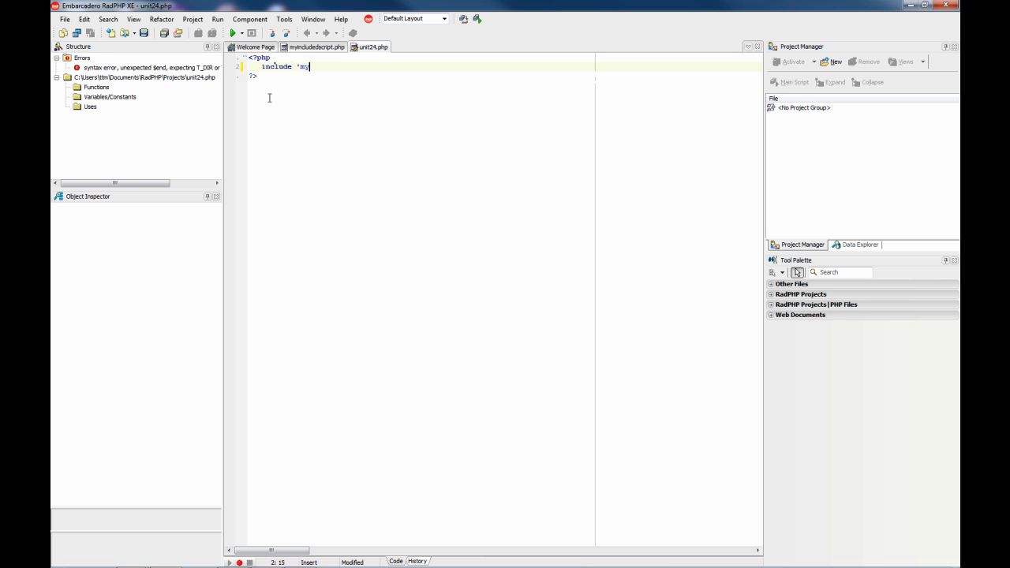
pyautogui.write("includedscript.php';")
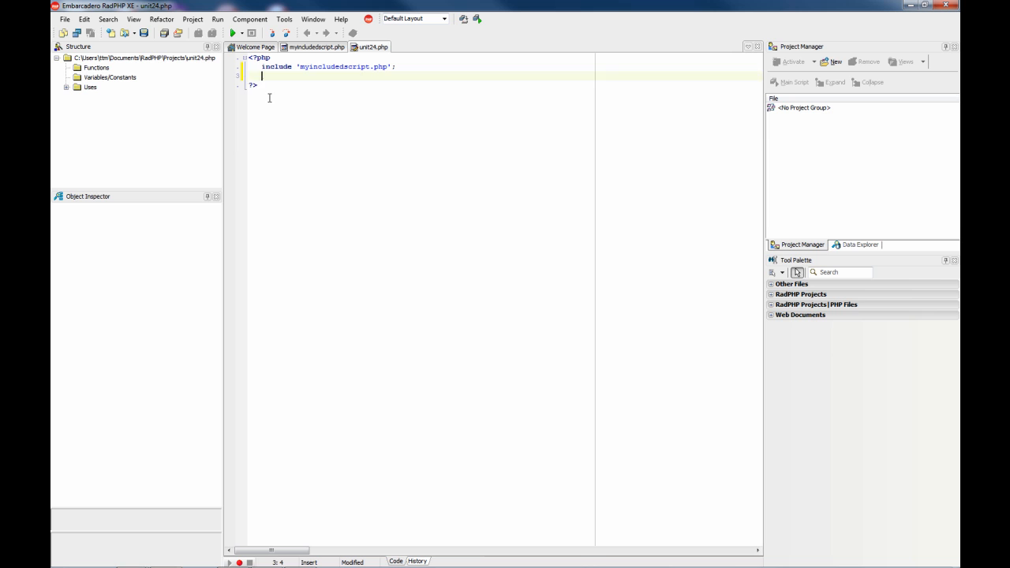
pyautogui.write('in')
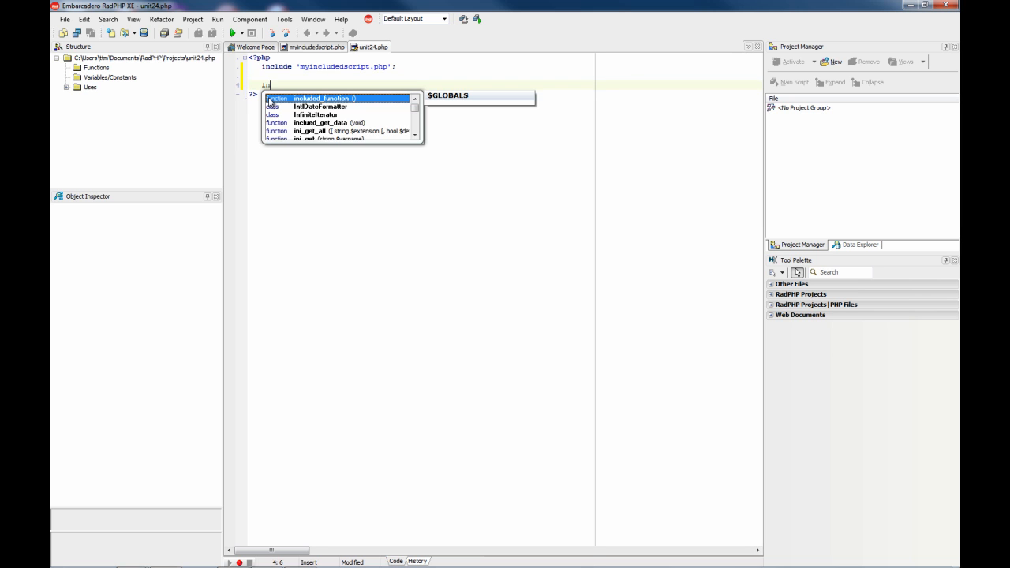
pyautogui.write('c')
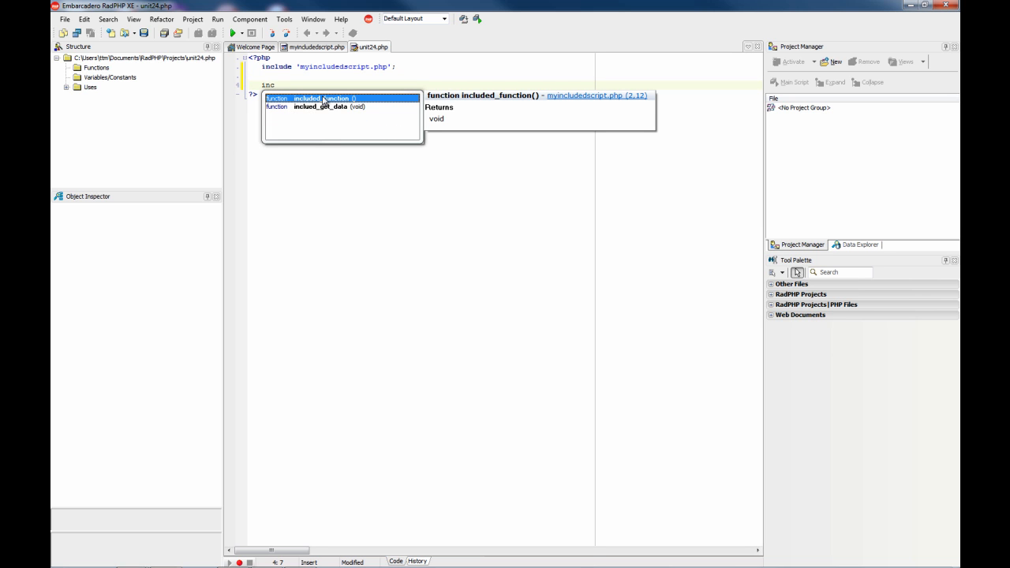
pyautogui.moveTo(592, 99)
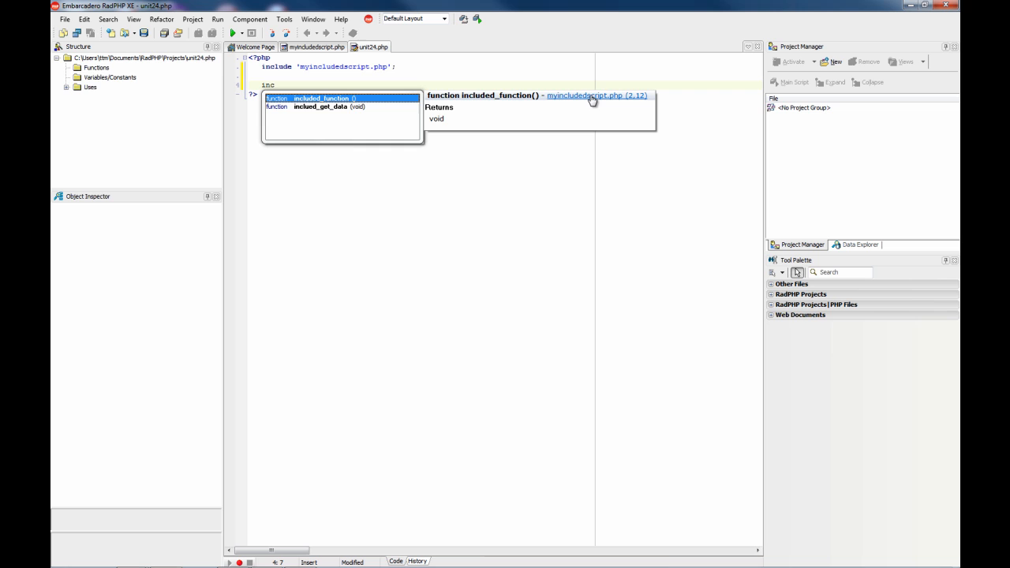
pyautogui.moveTo(572, 101)
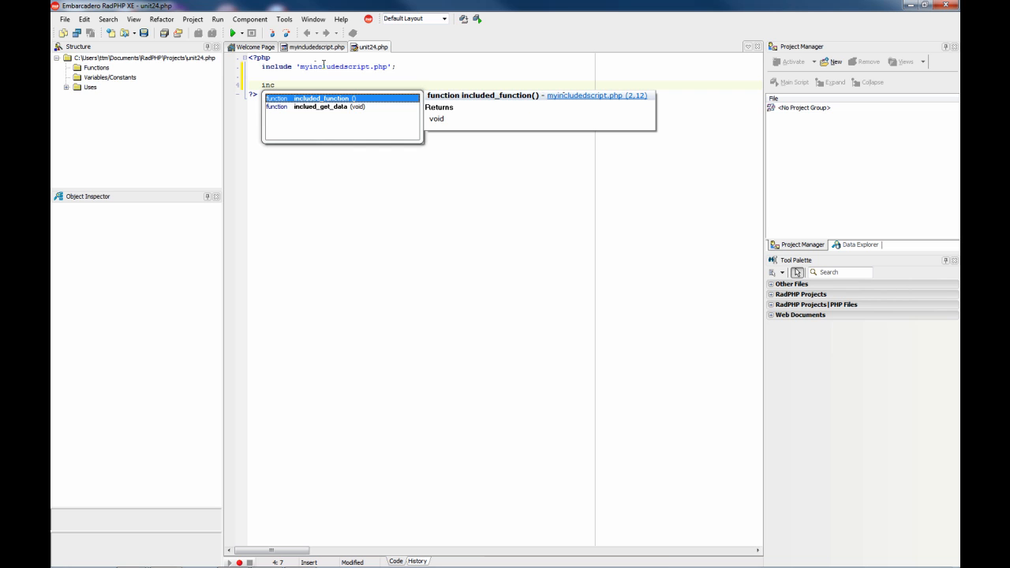
pyautogui.moveTo(308, 47)
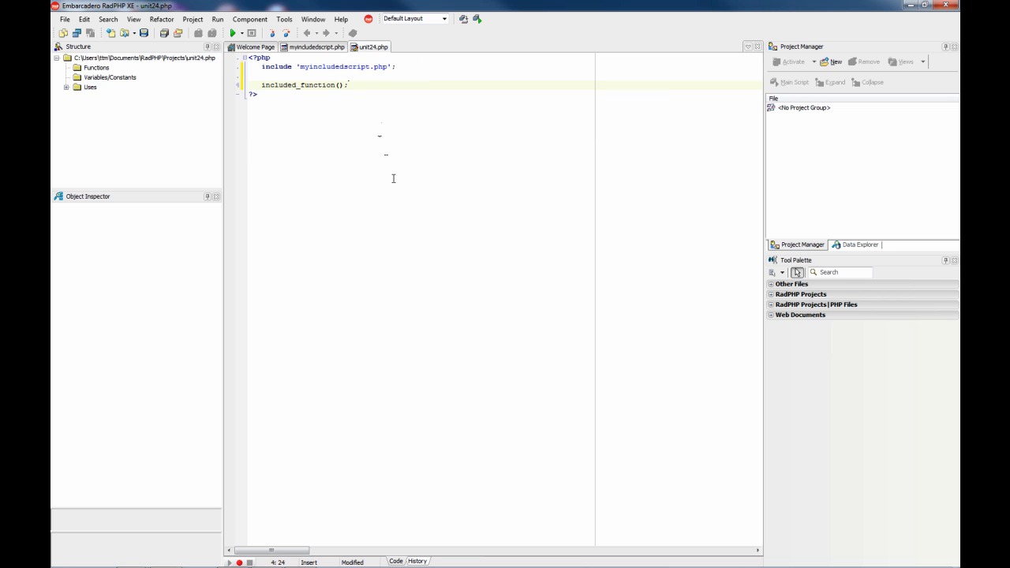
pyautogui.click(314, 47)
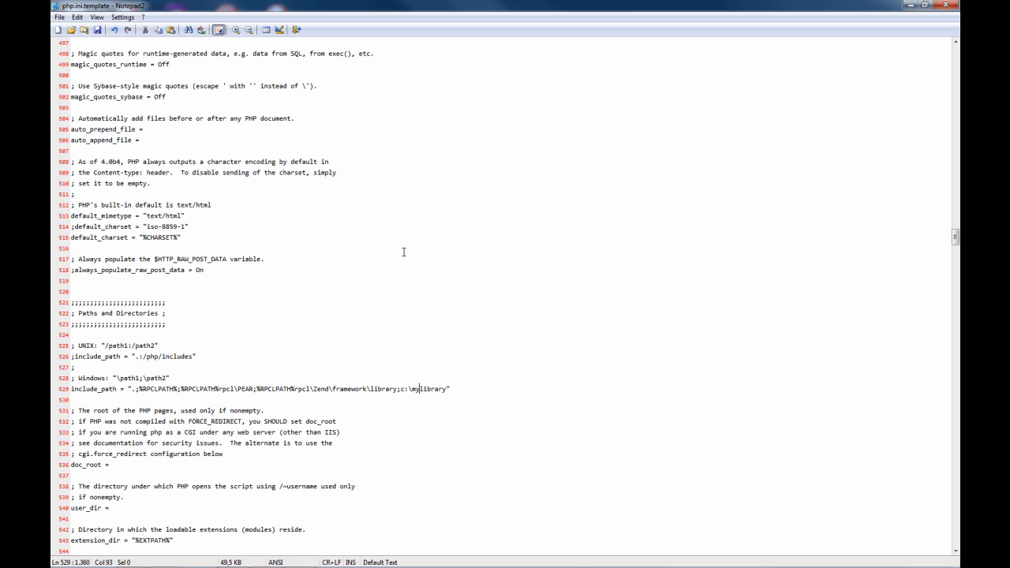
# Step: Check the template's include_path for c:\mylibrary, then return to myincludedscript.php in RadPHP
pyautogui.moveTo(401, 388); pyautogui.dragTo(423, 388)
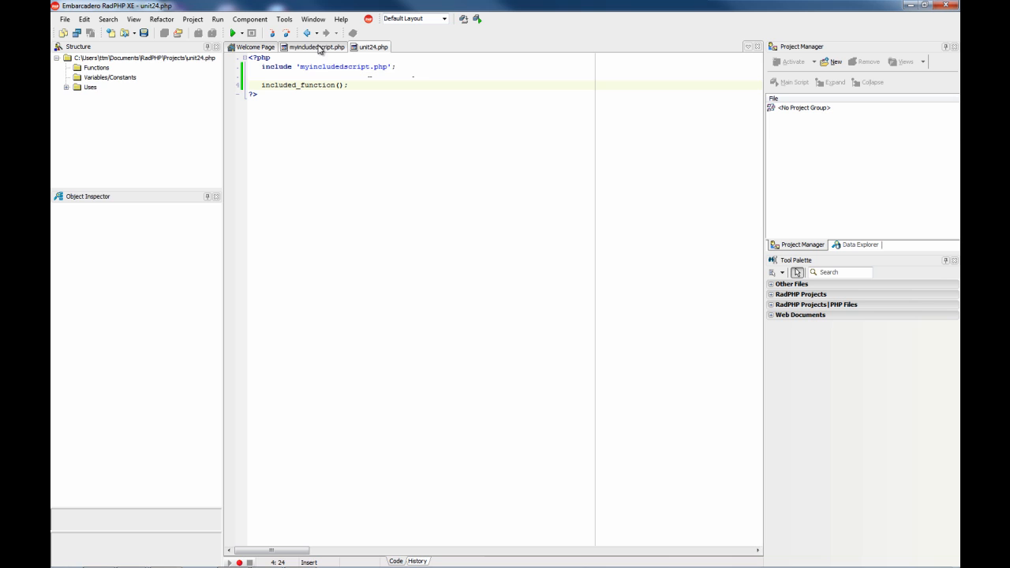
pyautogui.click(315, 47)
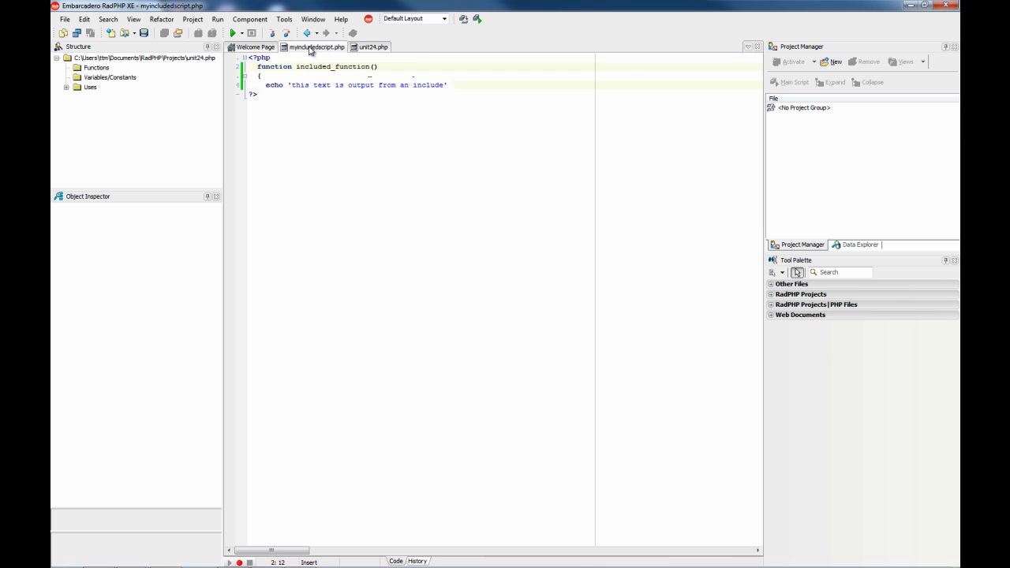